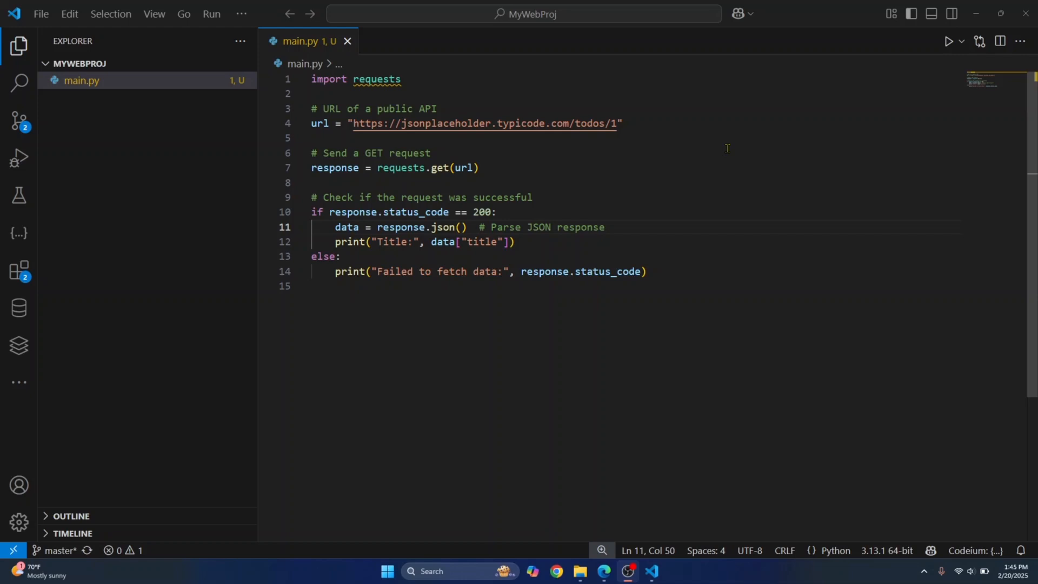
pyautogui.moveTo(949, 41)
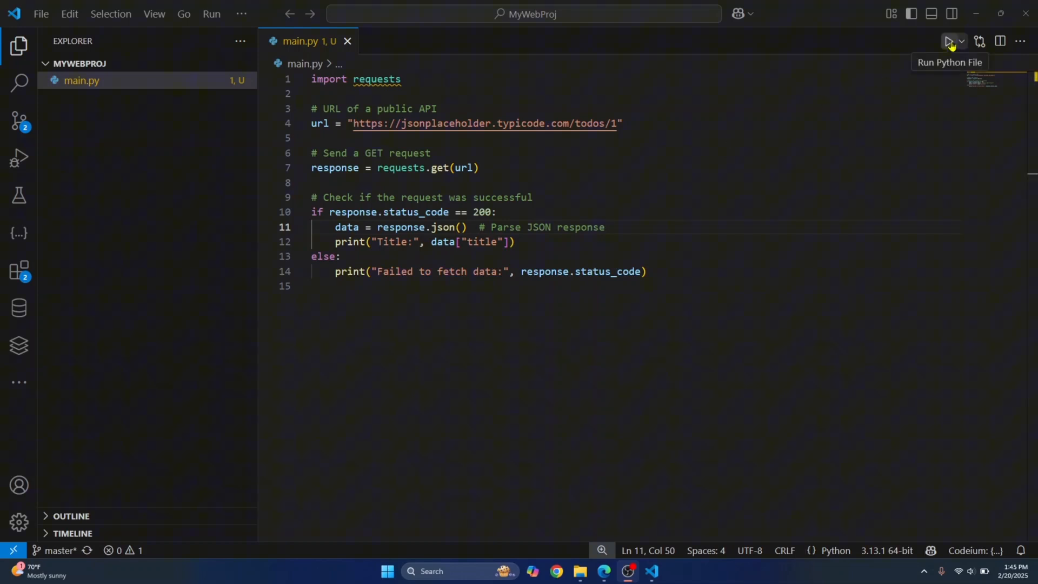
# Run main.py and hit ModuleNotFoundError for the missing requests module.
pyautogui.click(948, 42)
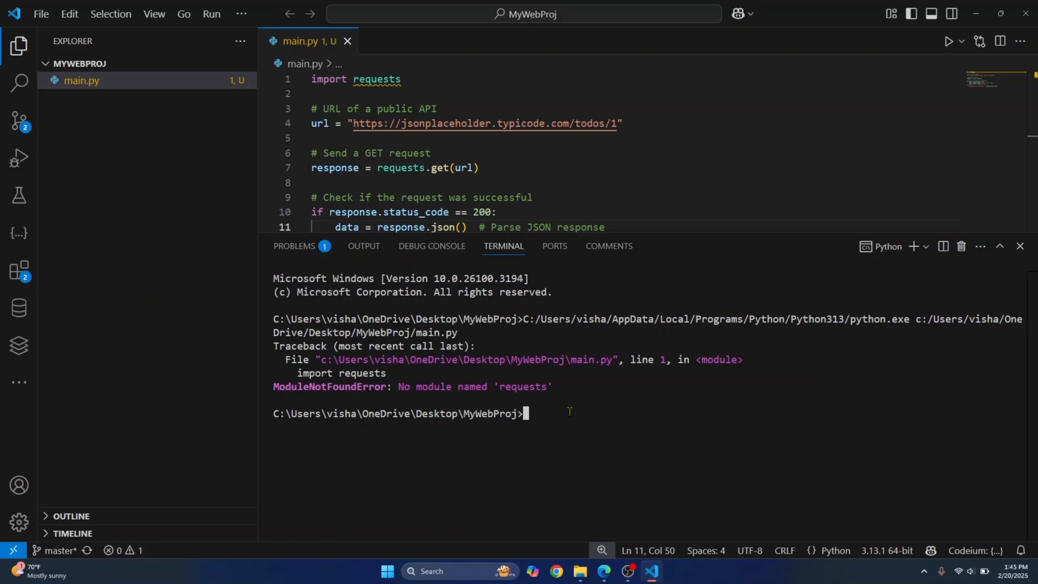
# Install requests with 'python -m pip install requests' so requests-2.32.3 installs successfully.
pyautogui.write('python -m pip install requests')
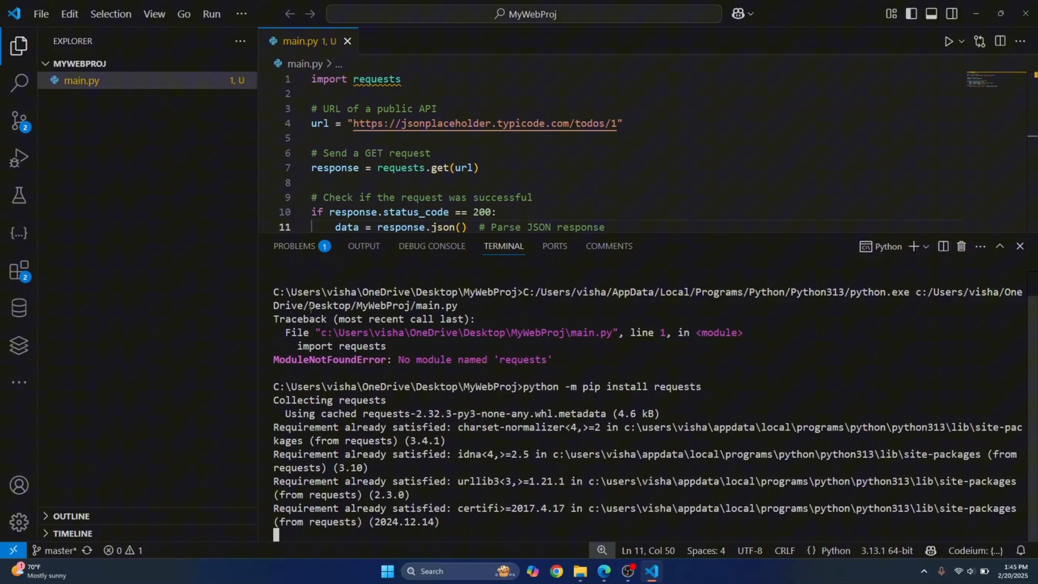
pyautogui.scroll(-3)
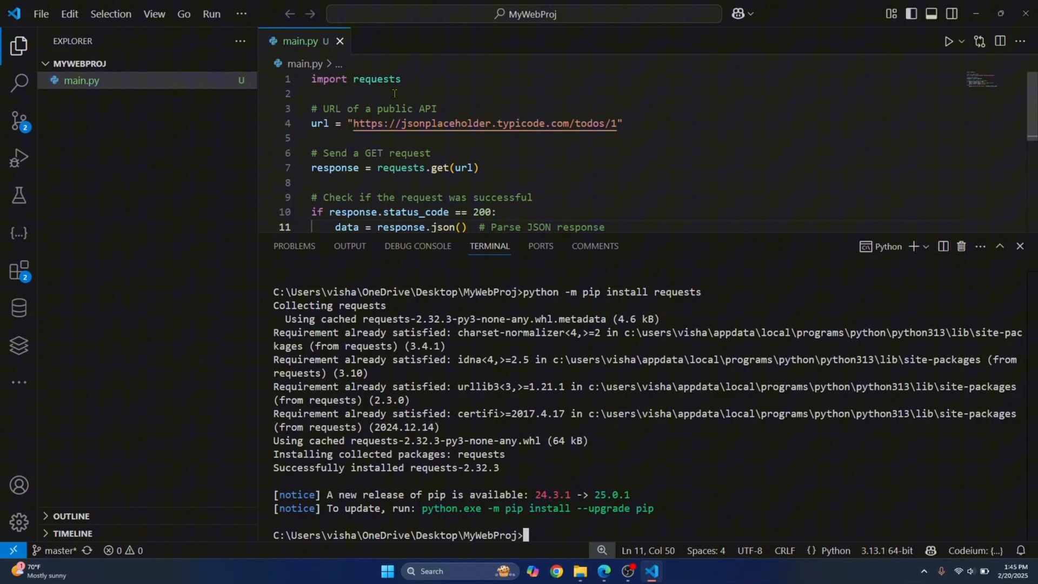
pyautogui.moveTo(72, 69)
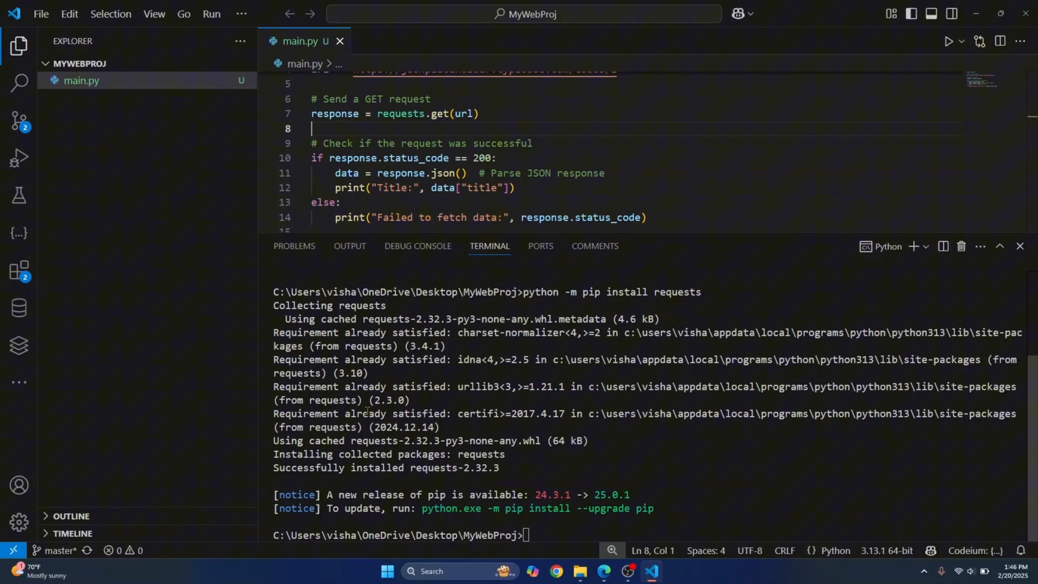
# Rerun main.py so the terminal prints 'Title: delectus aut autem'.
pyautogui.doubleClick(377, 400)
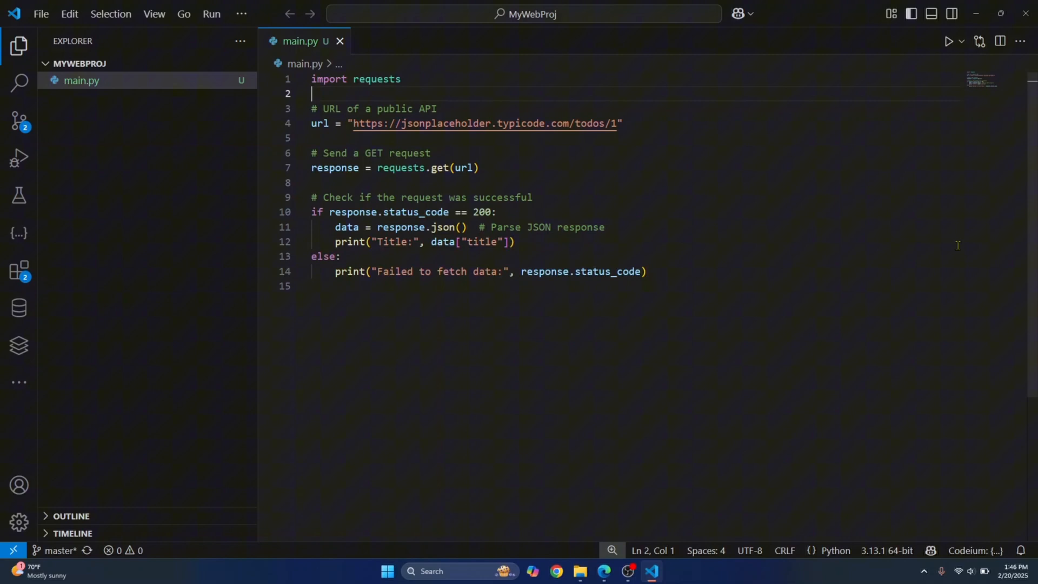
pyautogui.click(948, 41)
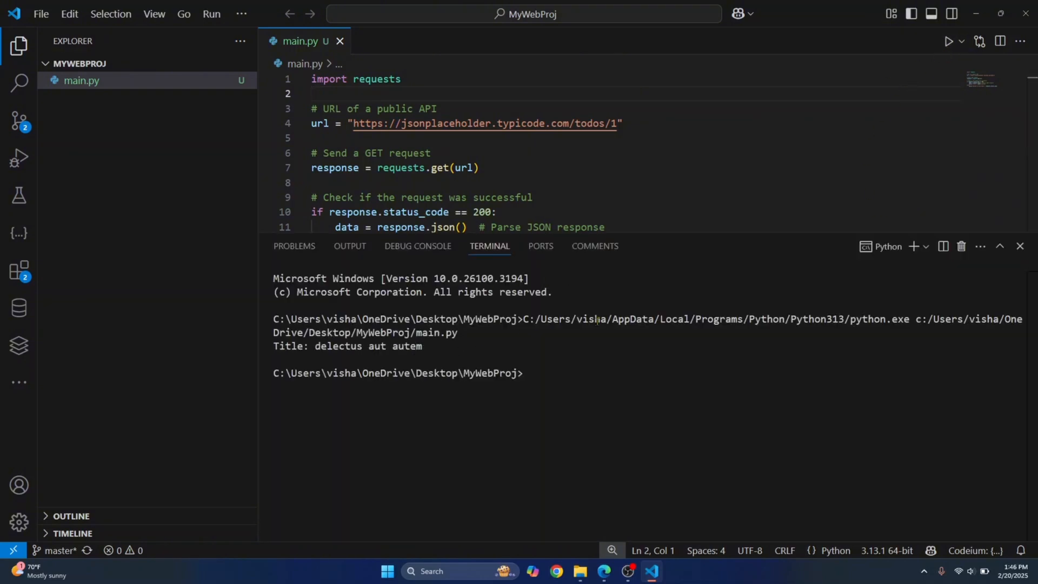